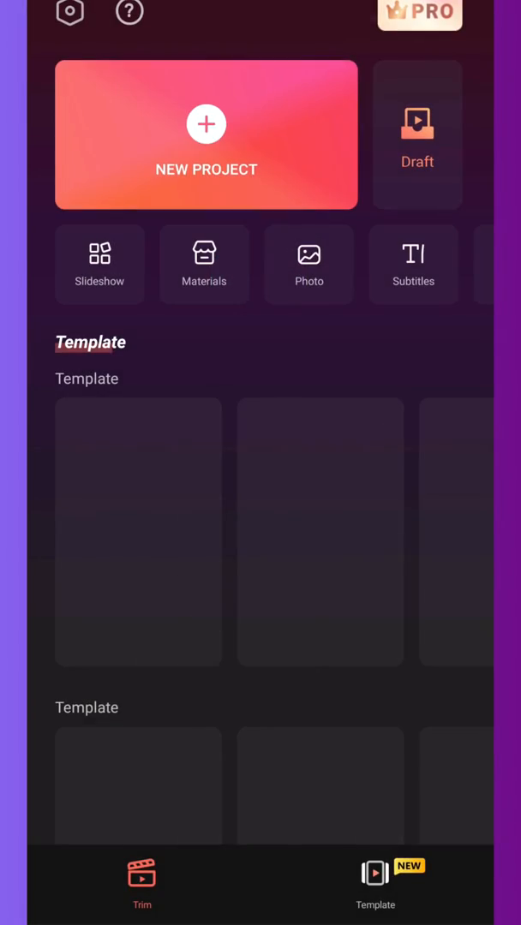
Create a new project with the closed-eye clip followed by the open-eye clip
{"action": "left_click", "coordinate": [205, 134]}
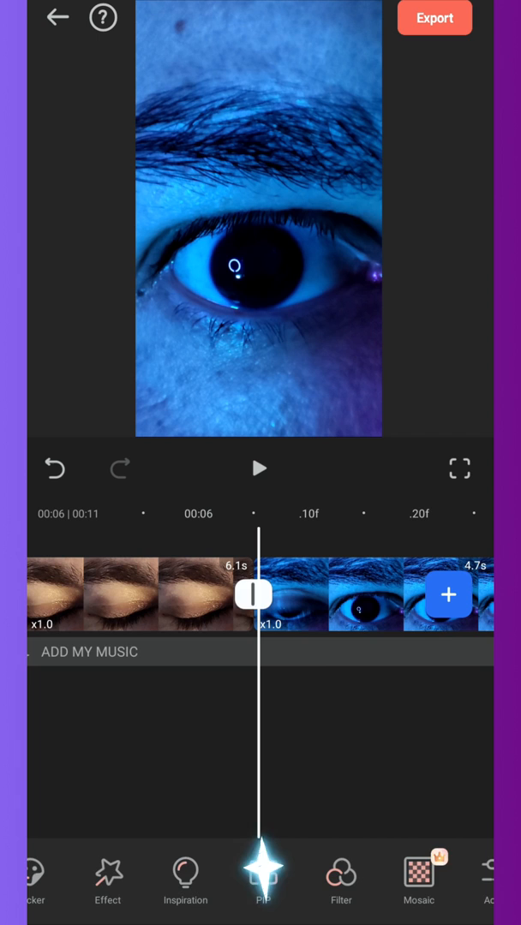
Add the sparkle video as a picture-in-picture overlay on the open eye
{"action": "left_click", "coordinate": [260, 874]}
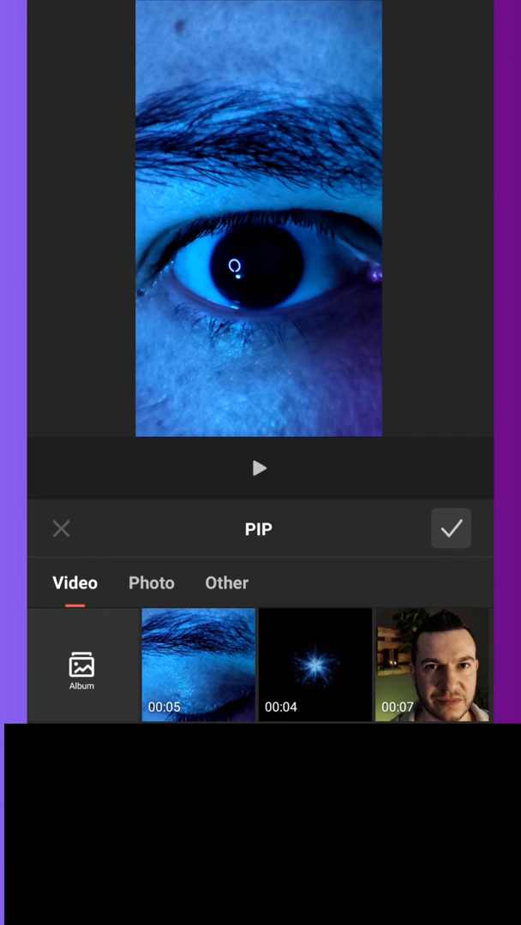
{"action": "left_click", "coordinate": [314, 663]}
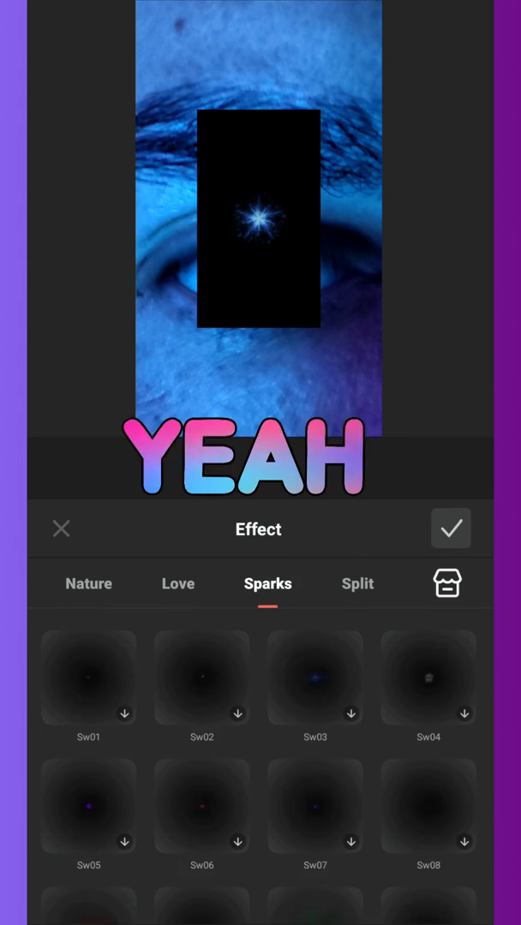
{"action": "scroll", "scroll_direction": "down", "scroll_amount": 3}
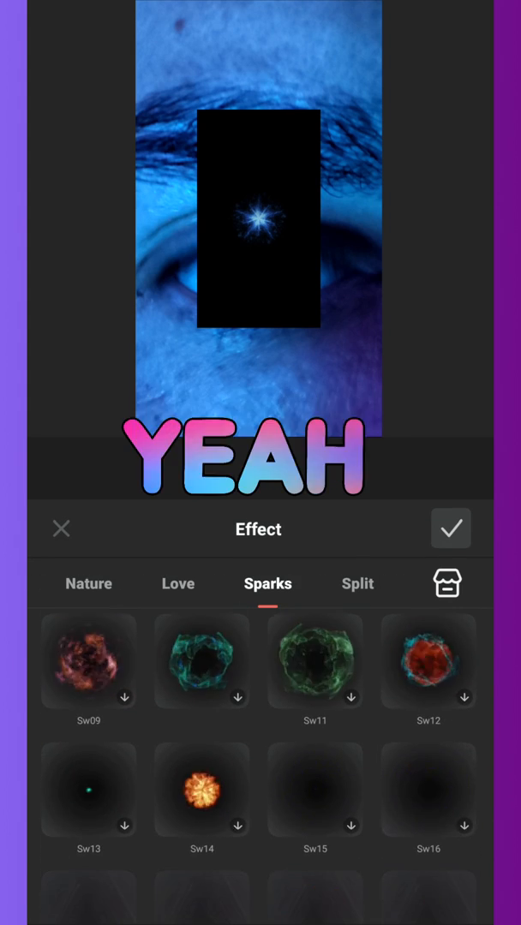
{"action": "left_click", "coordinate": [451, 529]}
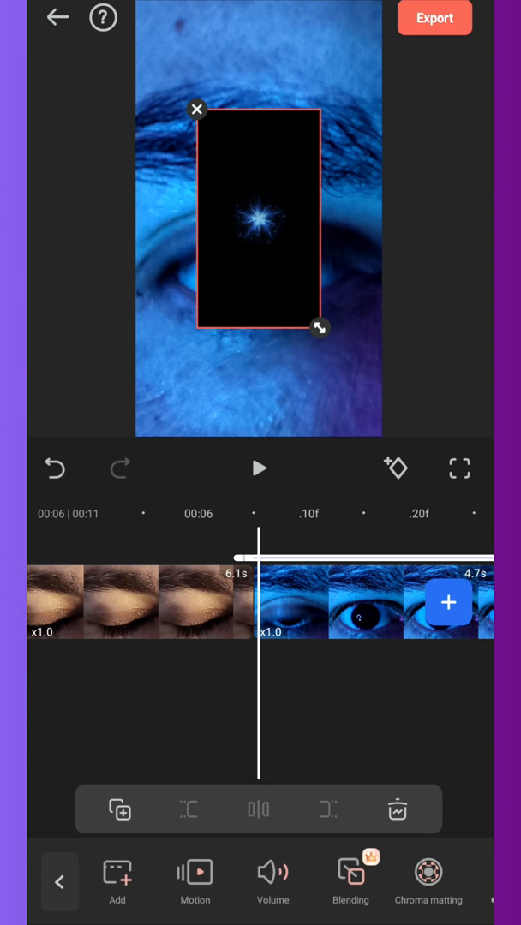
Blend the sparkle overlay with LinearDodge so it glows inside the pupil
{"action": "left_click", "coordinate": [350, 873]}
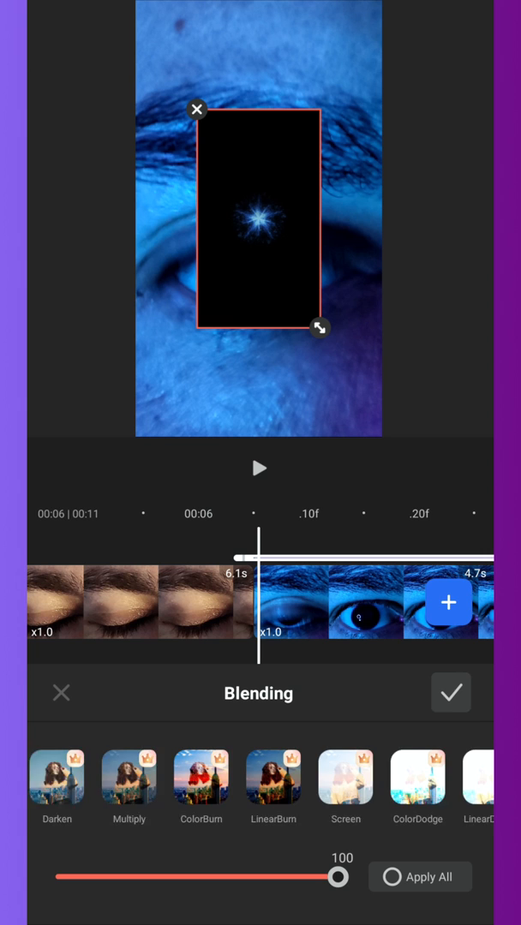
{"action": "left_click", "coordinate": [335, 775]}
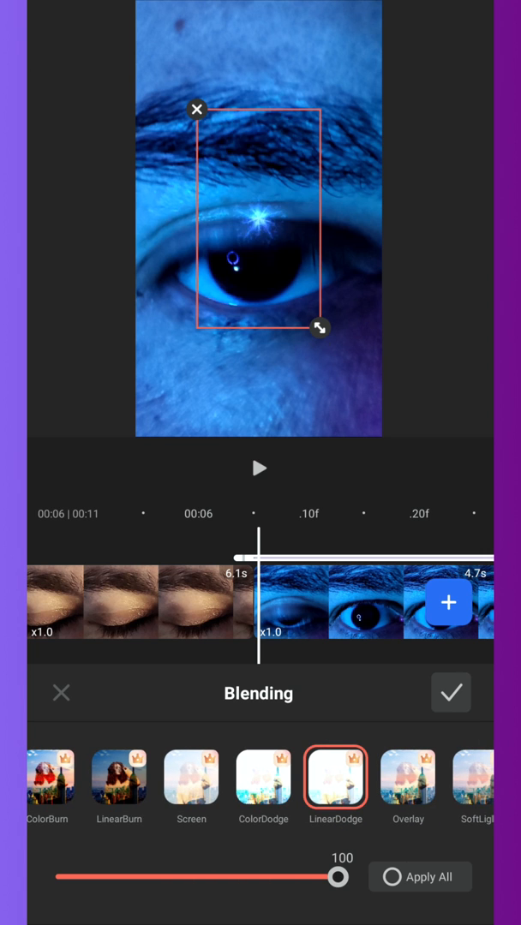
{"action": "left_click", "coordinate": [450, 693]}
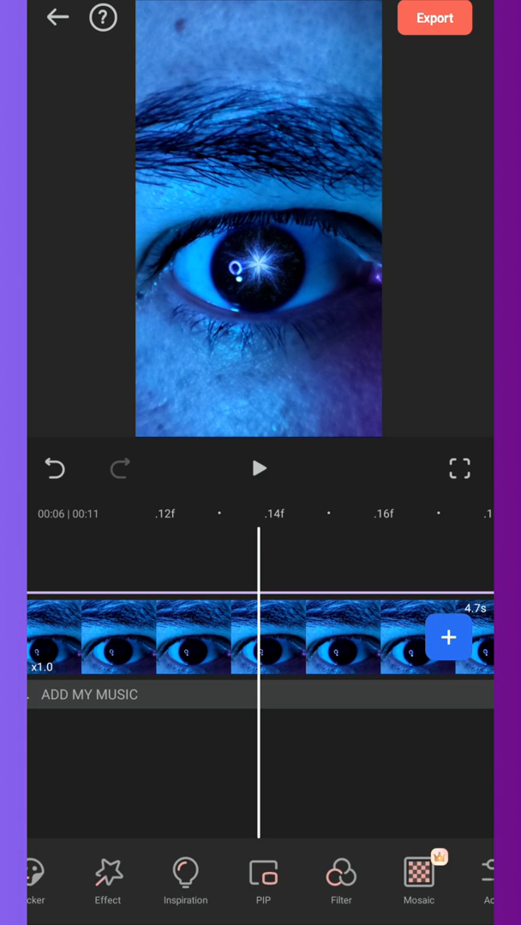
{"action": "left_click", "coordinate": [340, 871]}
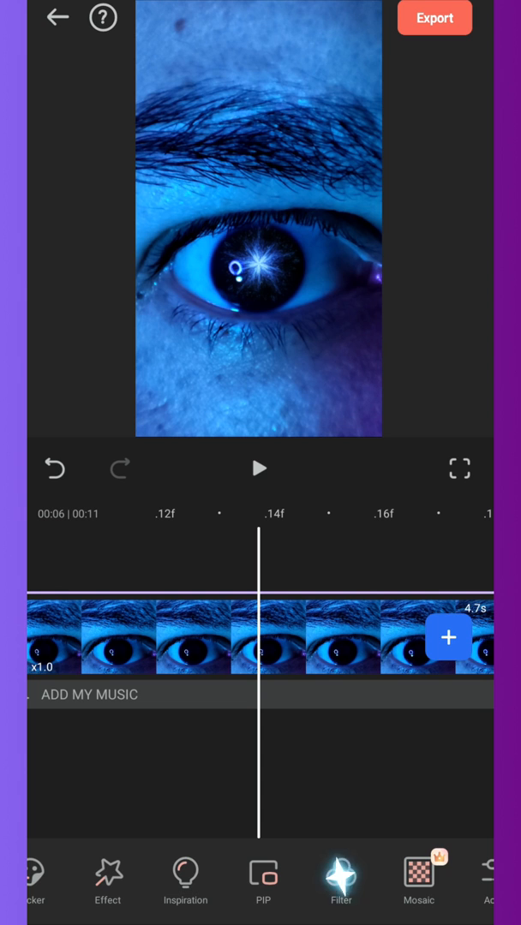
Apply the Fashion group's Sutro filter to the open-eye clip at strength 69
{"action": "left_click", "coordinate": [341, 878]}
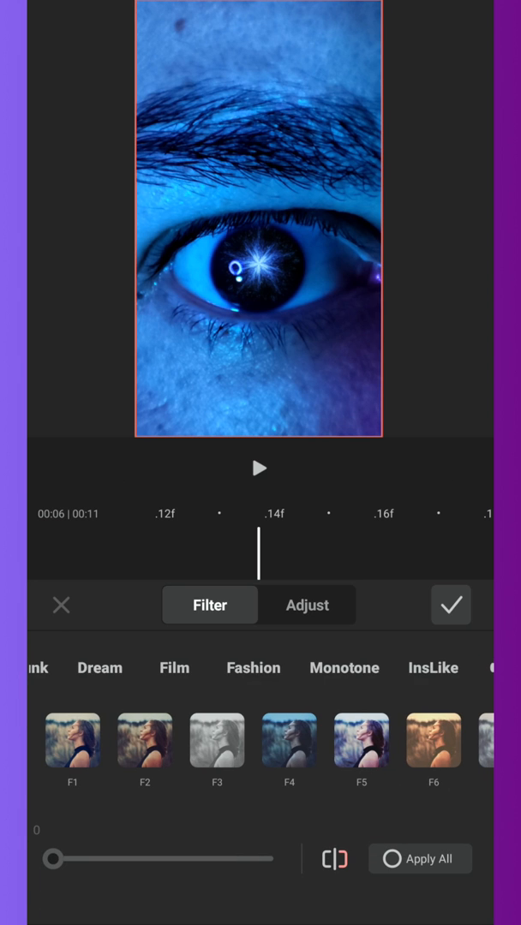
{"action": "left_click", "coordinate": [253, 667]}
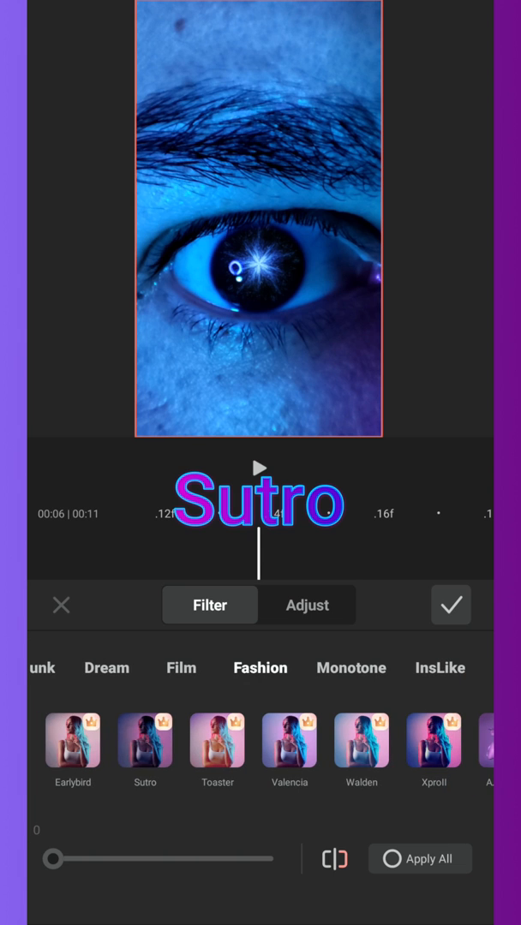
{"action": "left_click", "coordinate": [145, 744]}
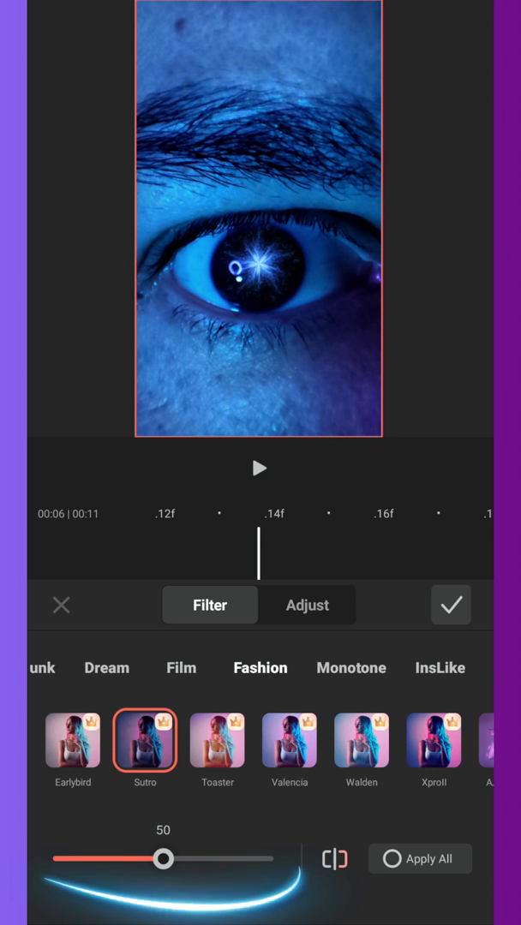
{"action": "left_click_drag", "start_coordinate": [163, 858], "coordinate": [245, 858]}
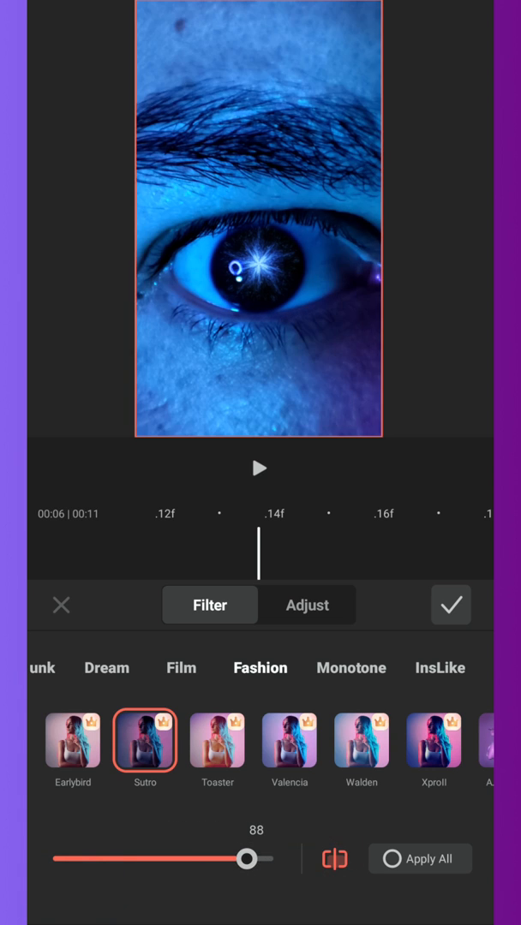
{"action": "left_click_drag", "start_coordinate": [246, 858], "coordinate": [224, 858]}
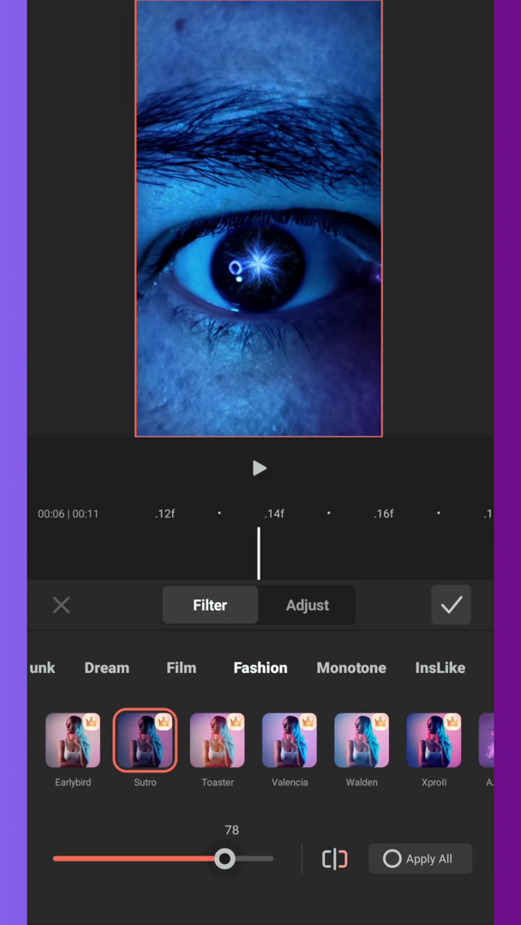
{"action": "left_click_drag", "start_coordinate": [224, 858], "coordinate": [204, 858]}
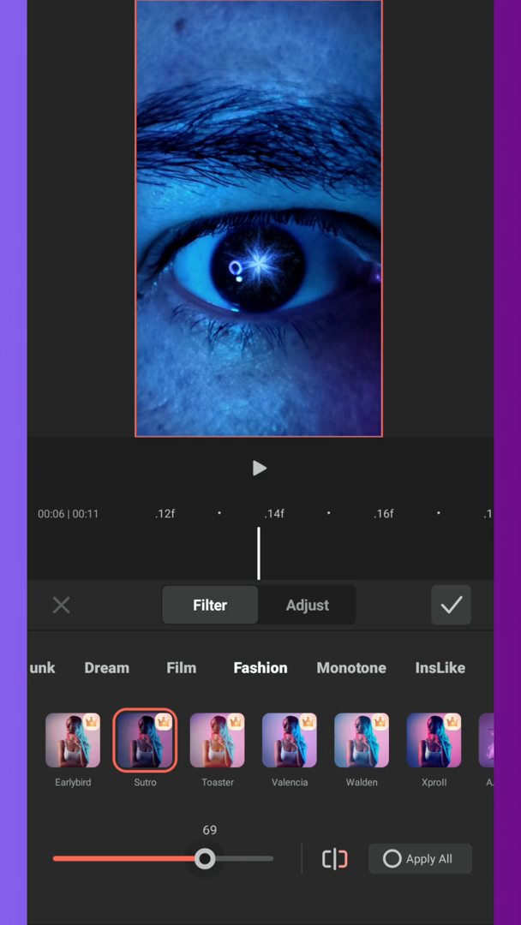
{"action": "left_click", "coordinate": [451, 604]}
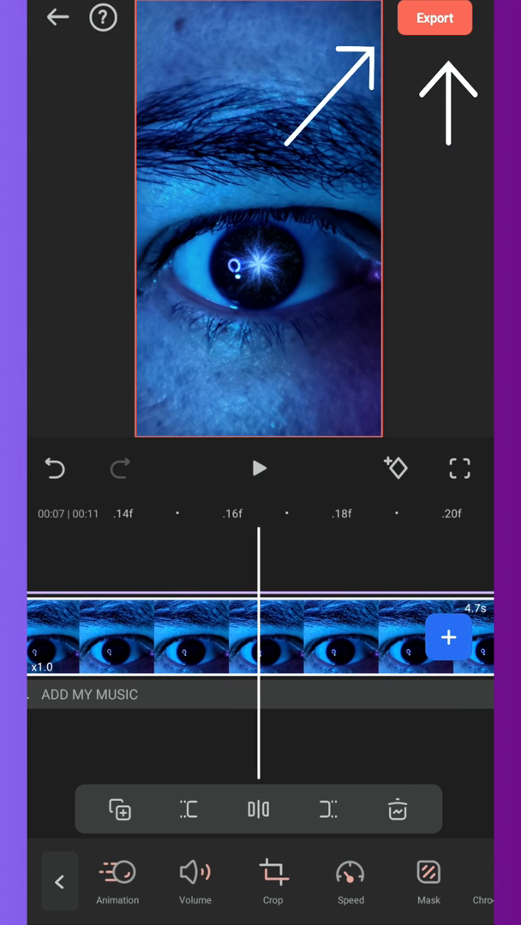
Export the video at 1080P resolution
{"action": "left_click", "coordinate": [435, 17]}
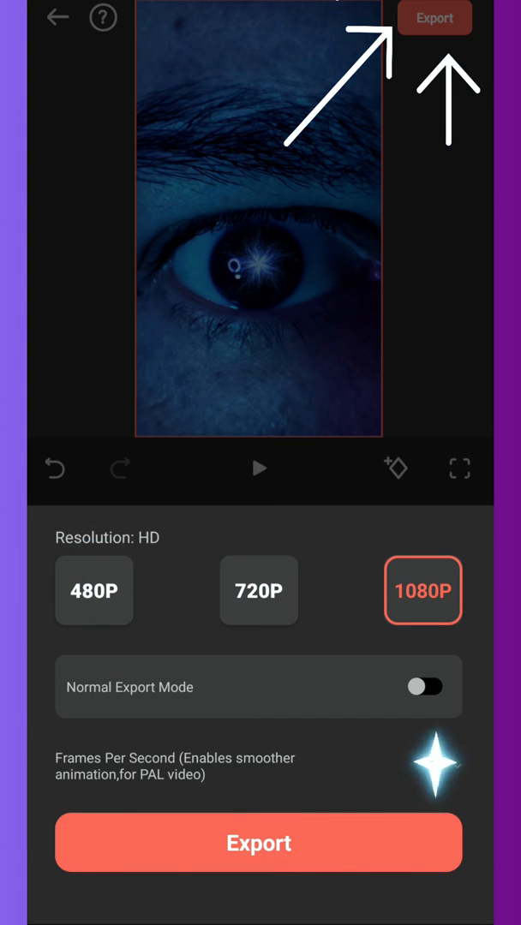
{"action": "left_click", "coordinate": [258, 843]}
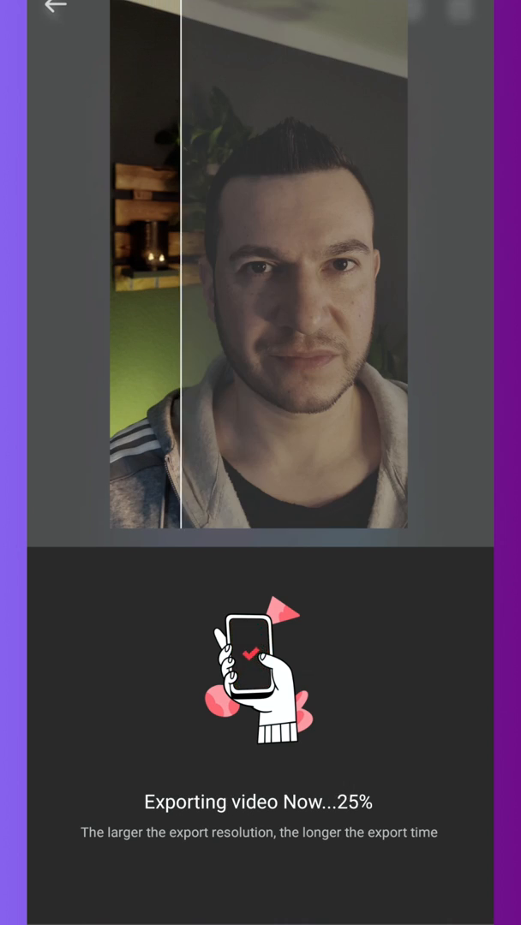